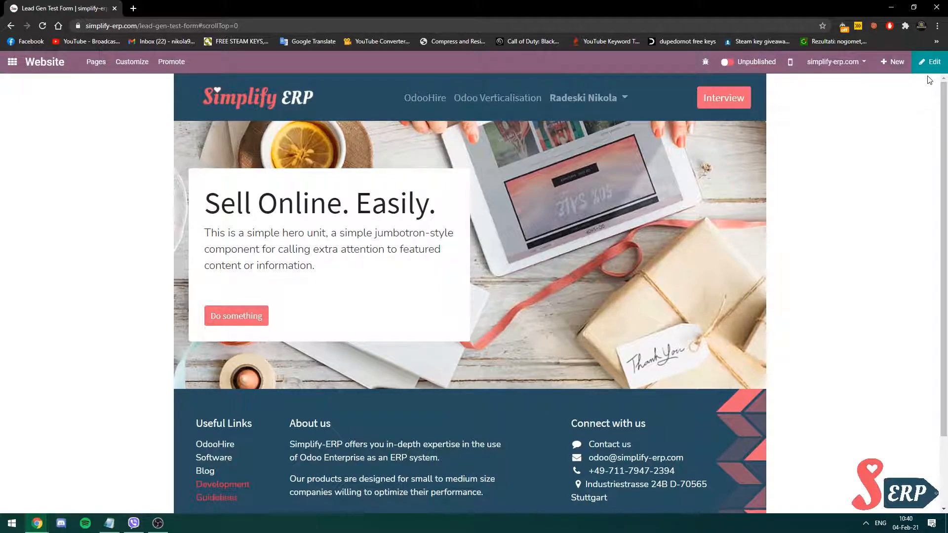
- Enter edit mode, add a Text block below the hero banner and set it to 4 columns
left_click(931, 62)
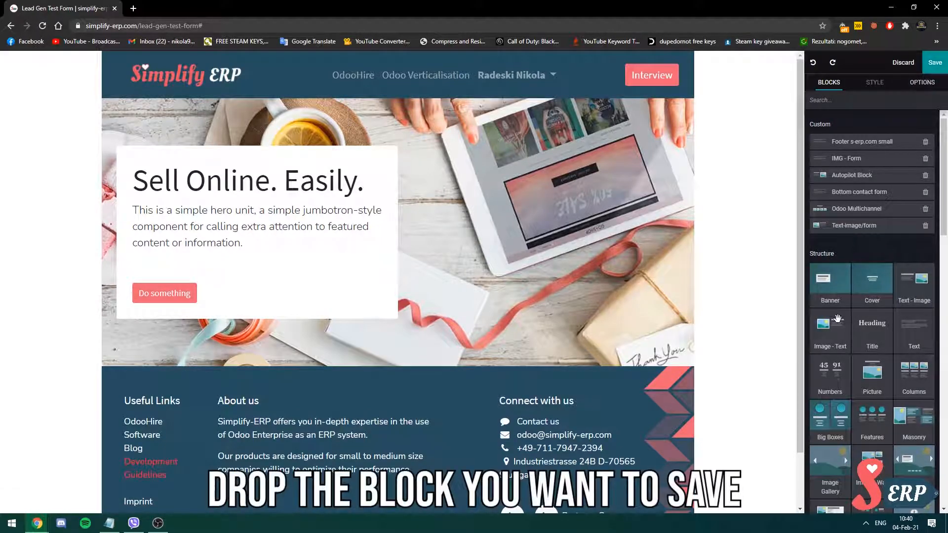
scroll("down", 3)
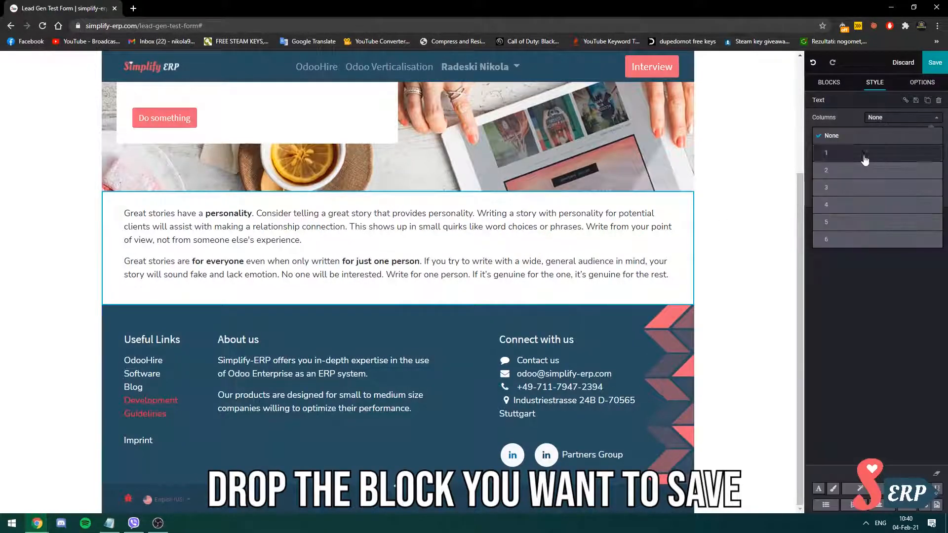
left_click(825, 170)
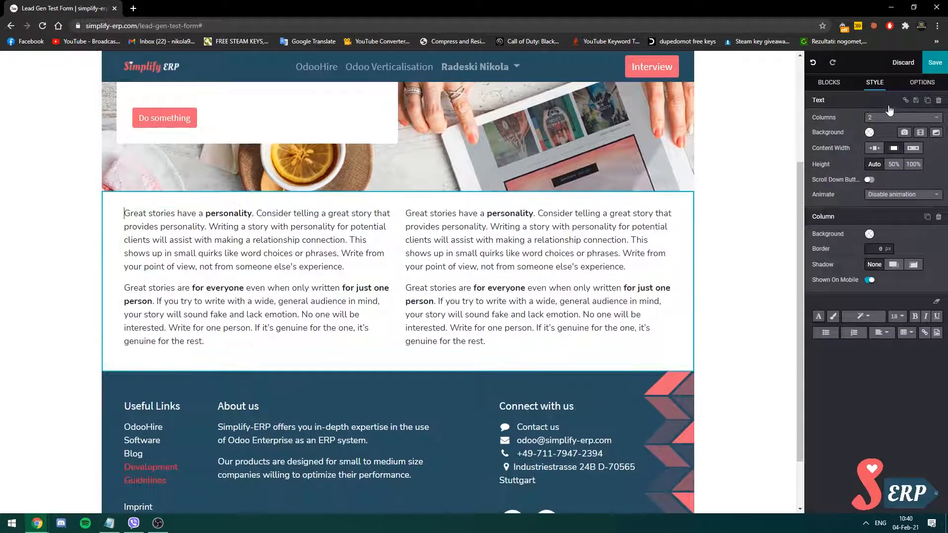
left_click(902, 116)
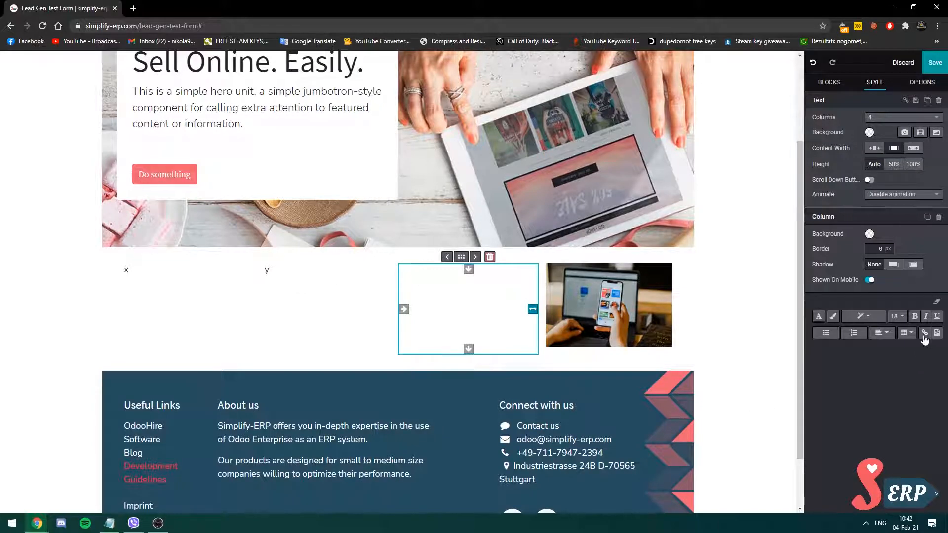
- Fill the remaining columns with the same phone photo so all four match
left_click(608, 305)
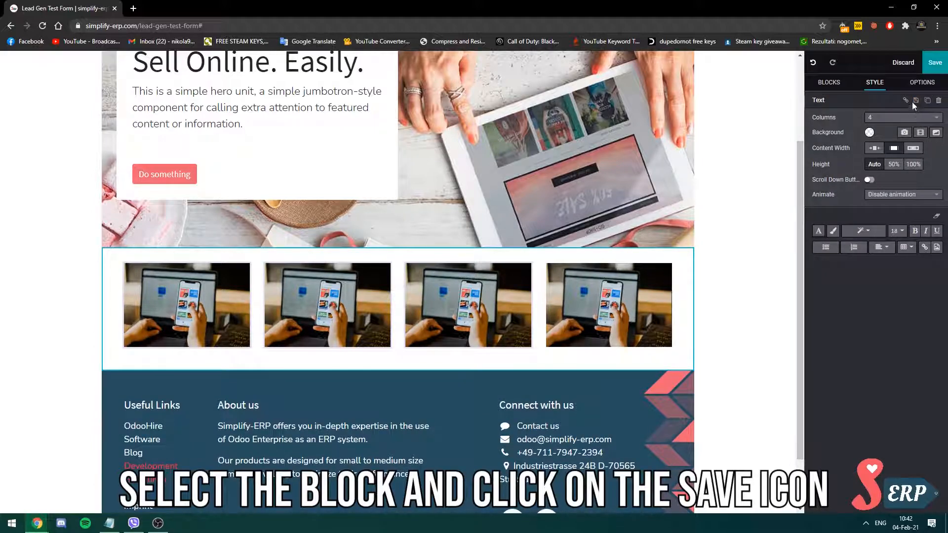
mouse_move(916, 101)
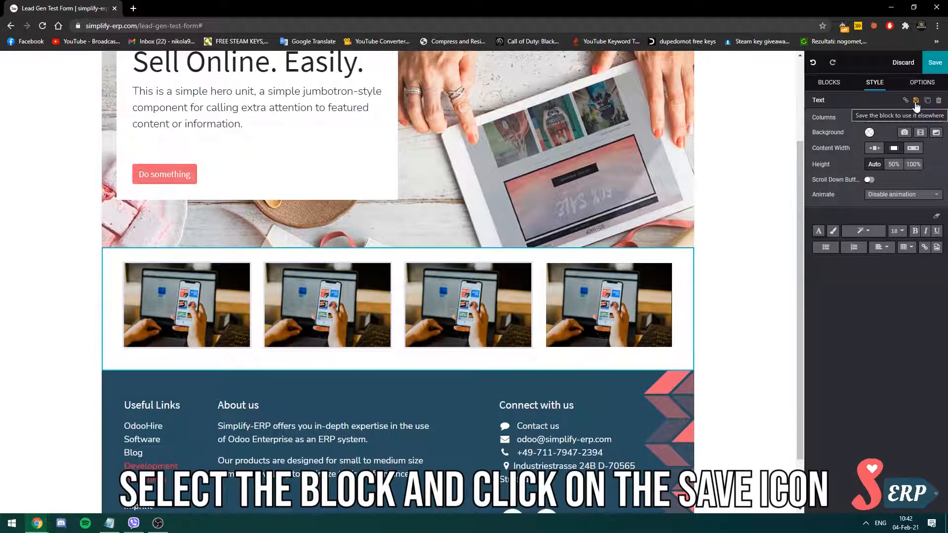
- Save the block as a custom block named '4 Images', then save and reload the page
left_click(916, 100)
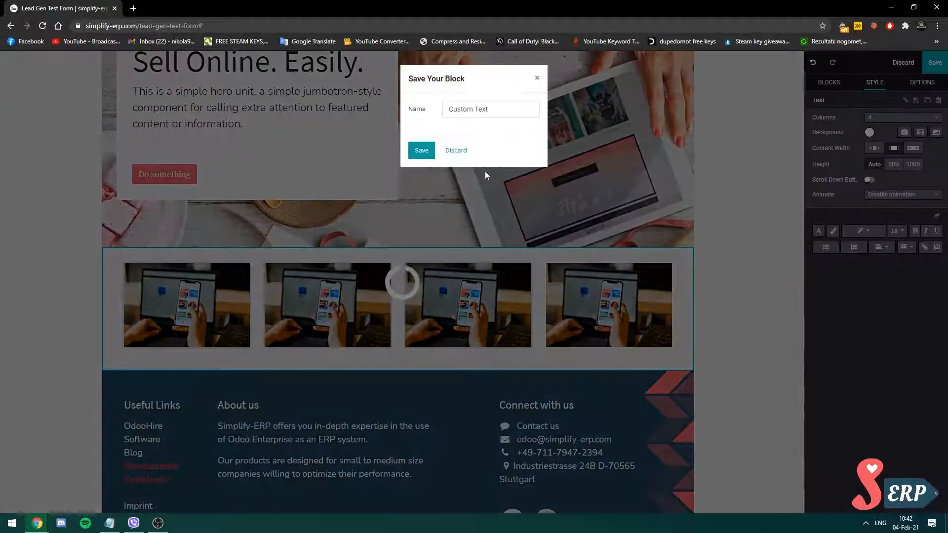
left_click(504, 108)
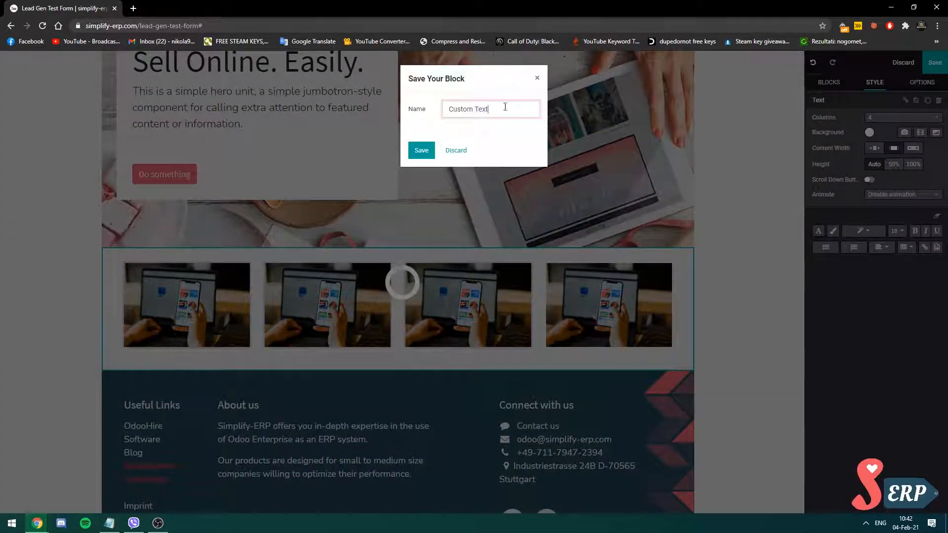
type("Images")
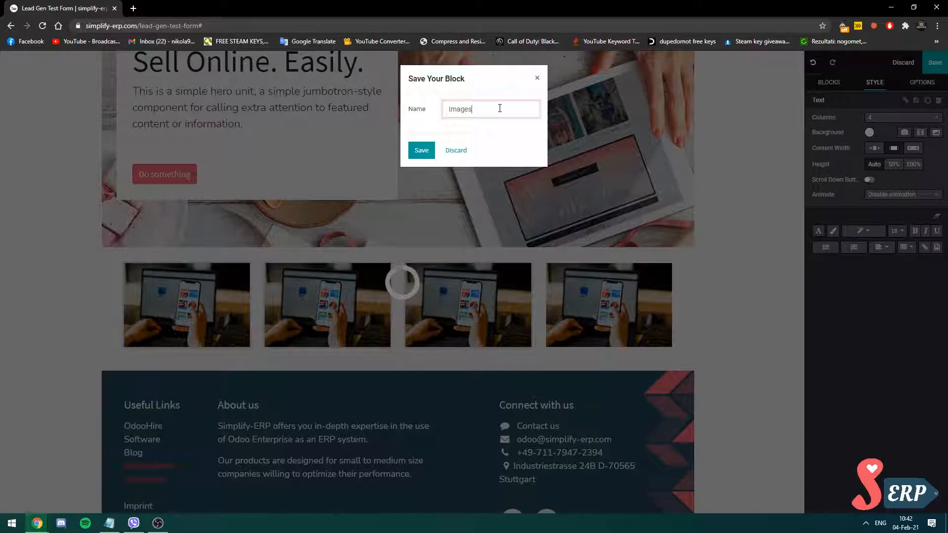
type("4")
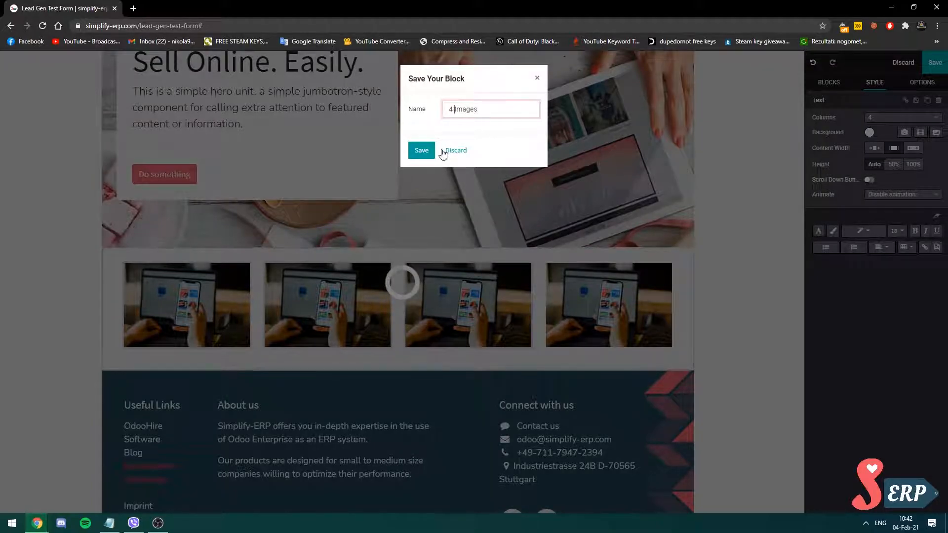
left_click(420, 150)
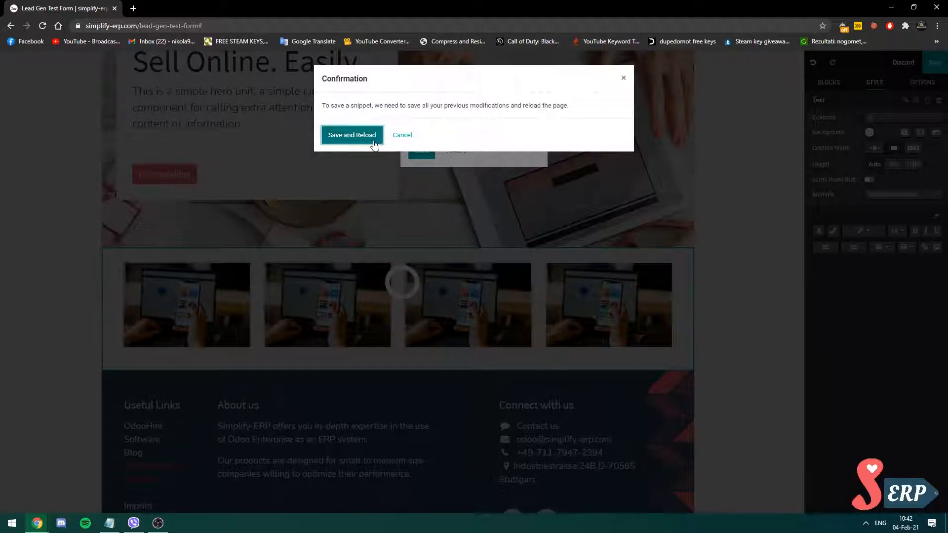
left_click(352, 134)
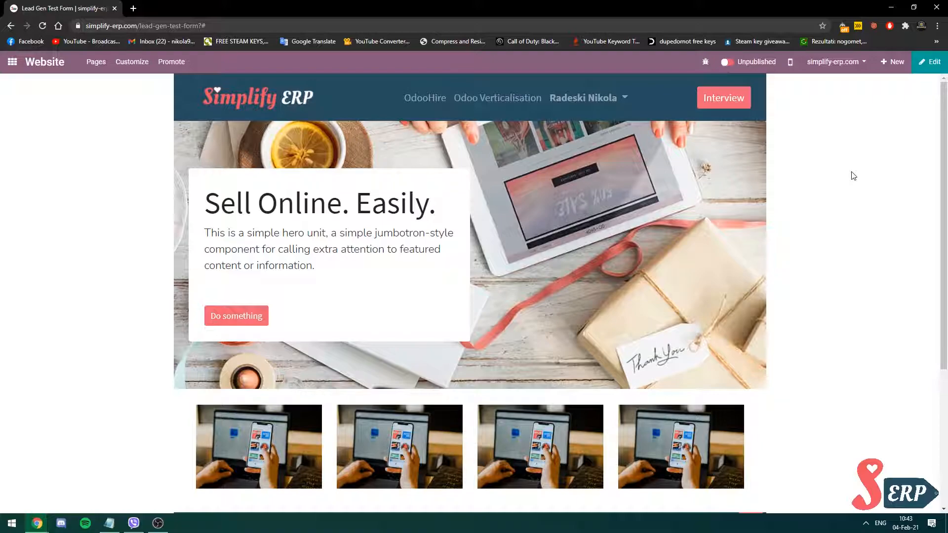
- Create a new page 'Lead Gen Test 2' not added to the menu and open it for editing
left_click(893, 62)
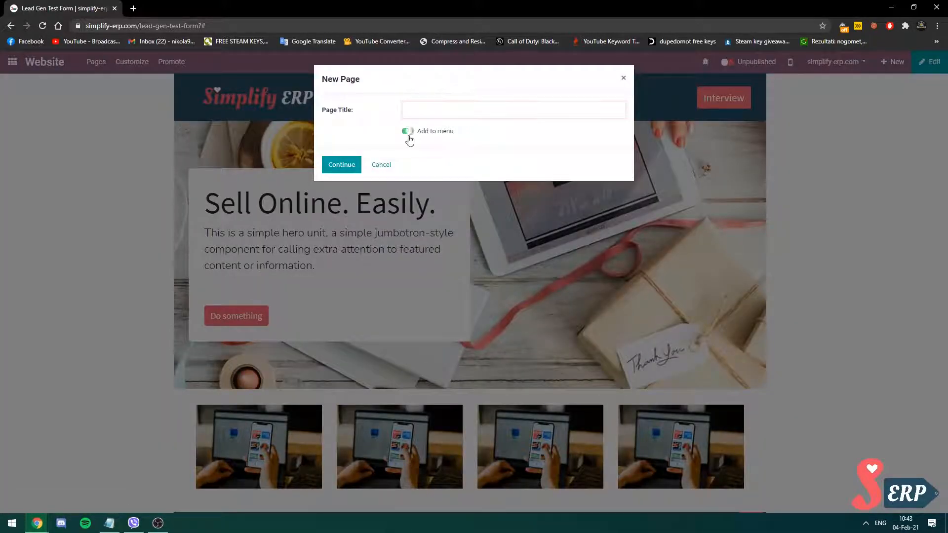
type("Lead Gen Test 2")
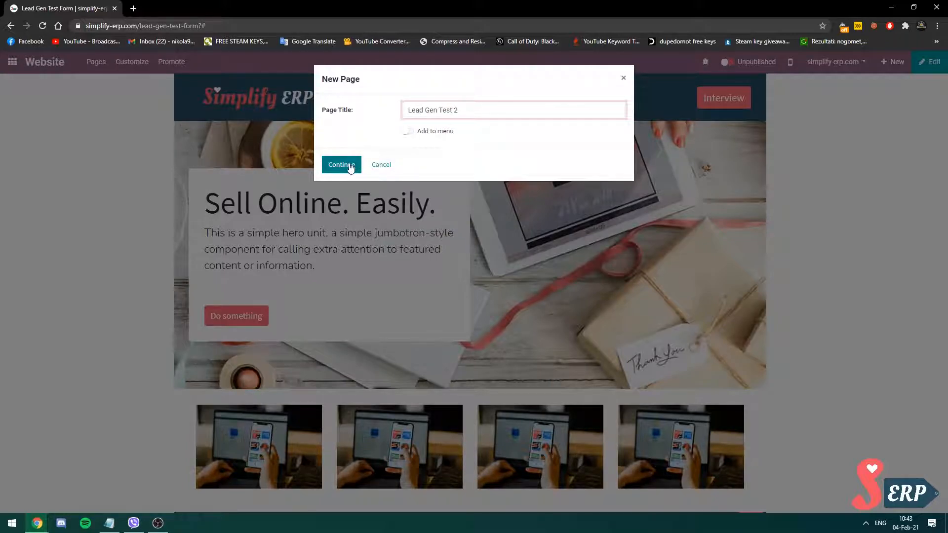
left_click(341, 164)
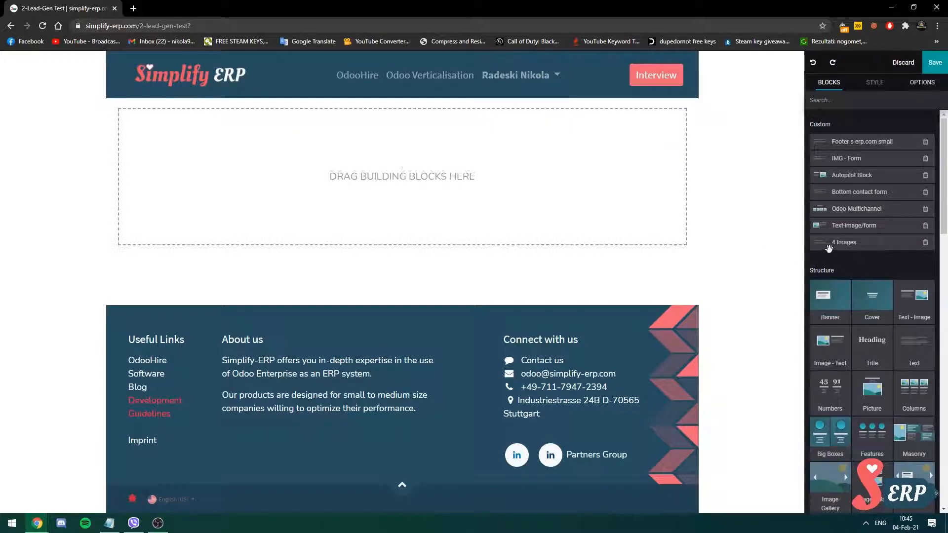
mouse_move(857, 243)
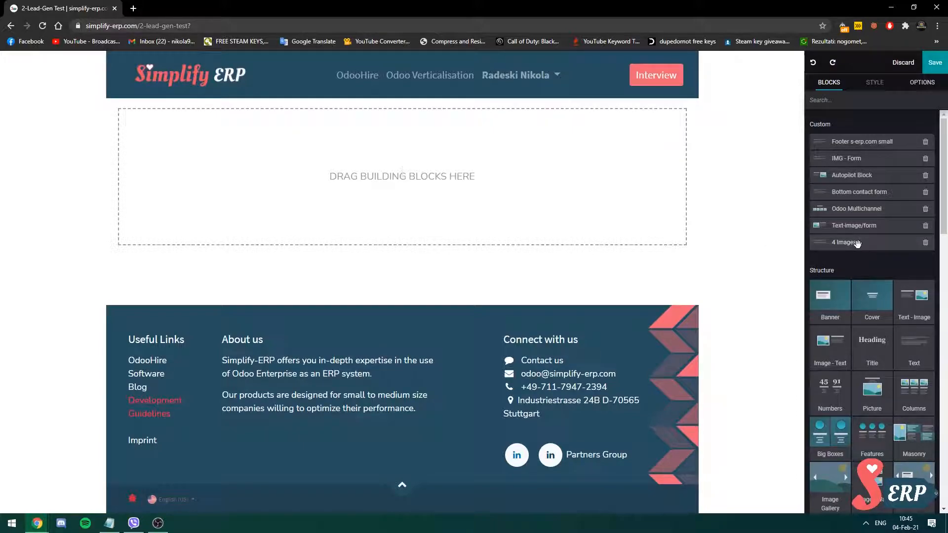